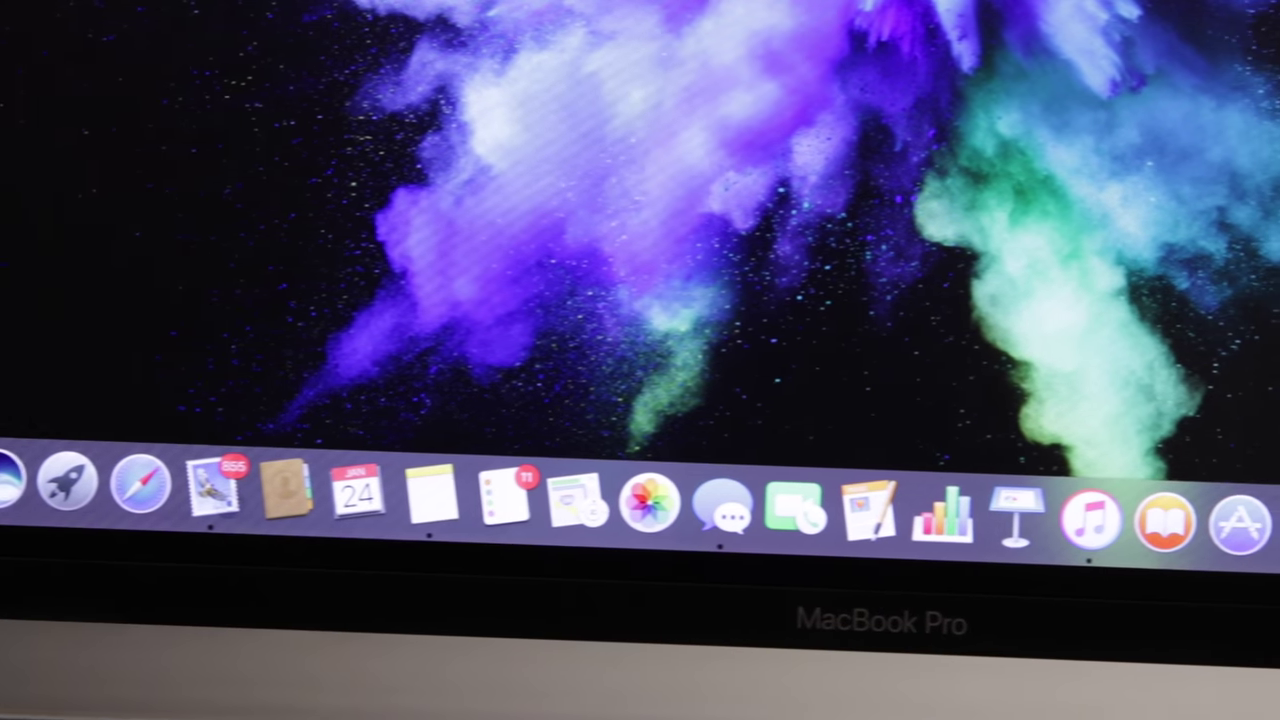
# Launch Calendar from the Dock, showing January in month view with the 24th as today.
pyautogui.click(360, 496)
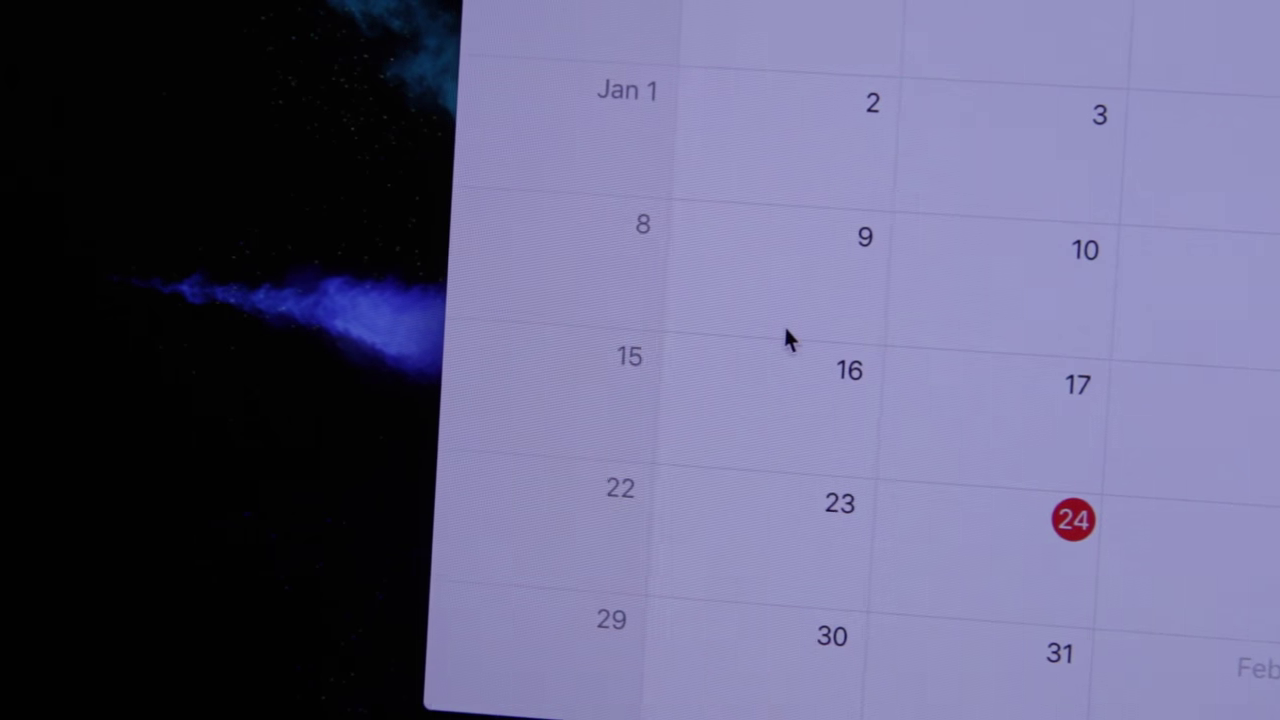